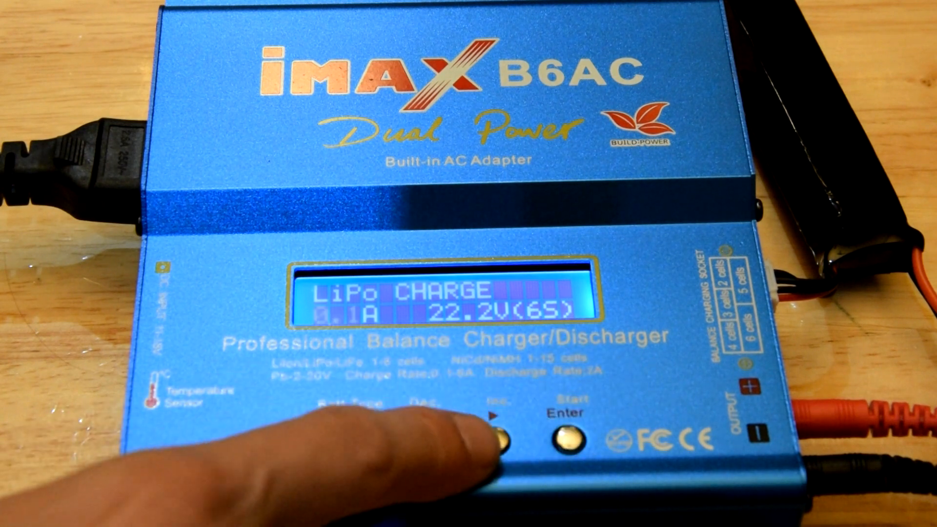
click(493, 437)
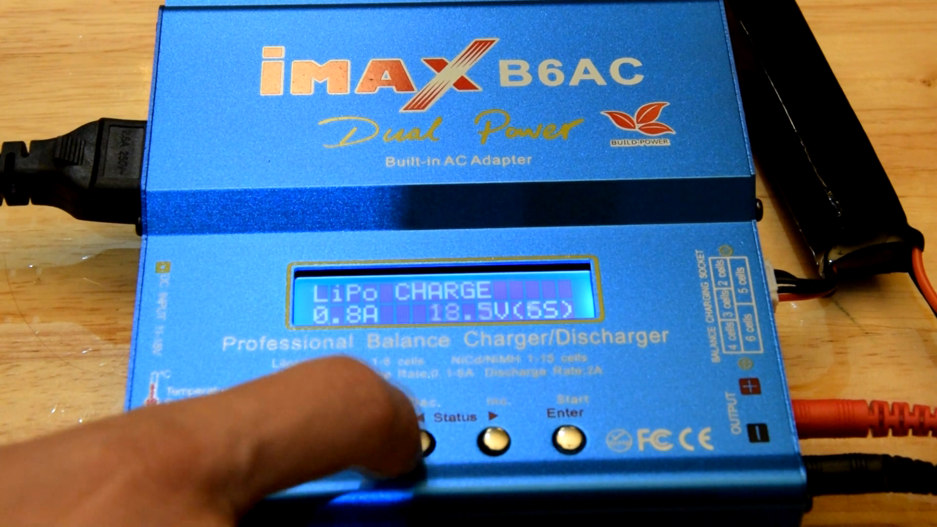
click(428, 440)
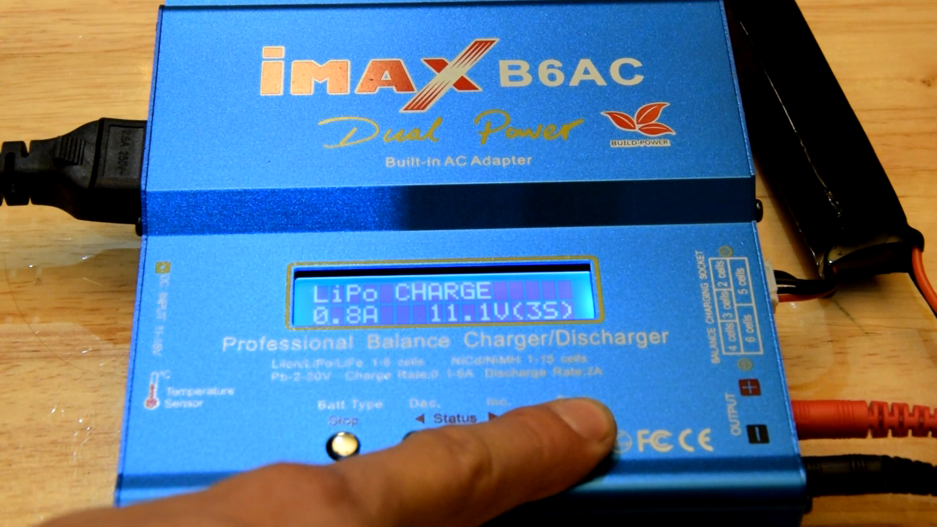
click(566, 437)
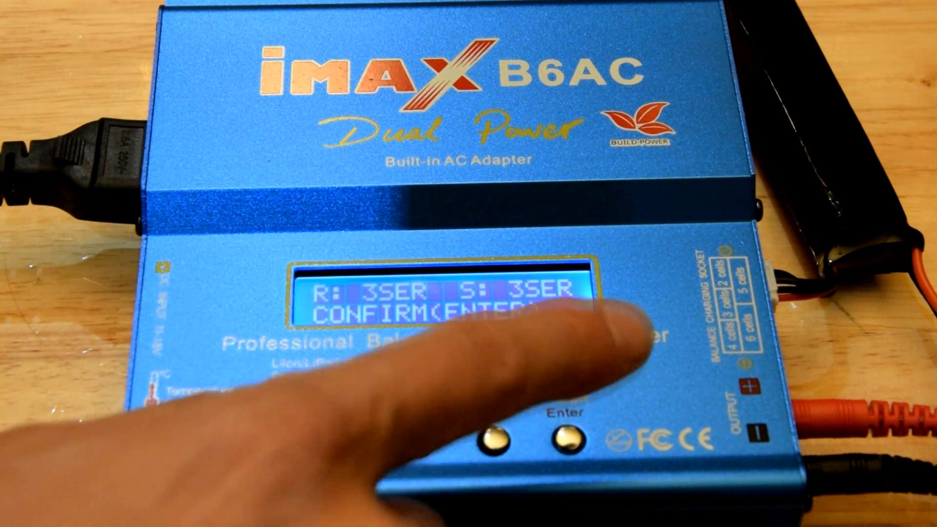
click(565, 437)
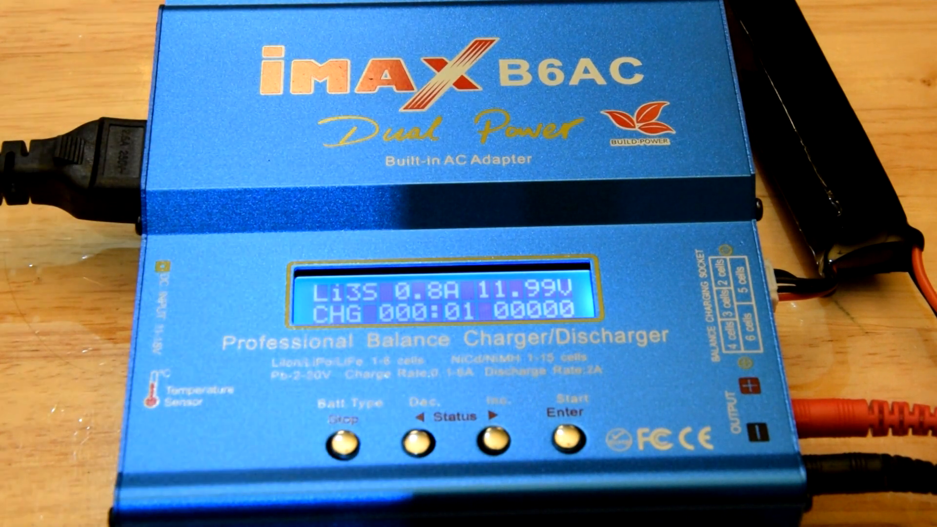